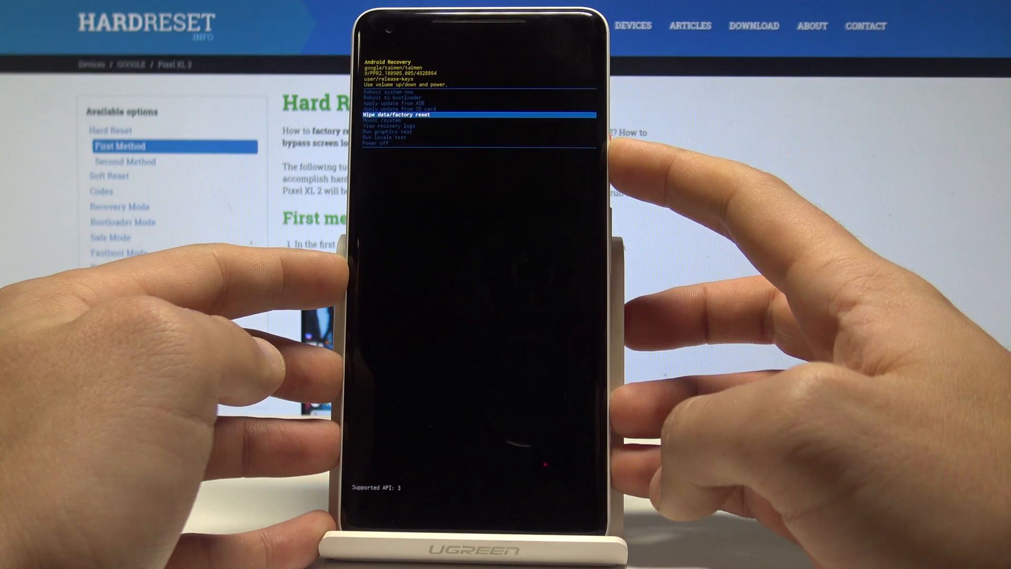
Select 'Wipe data/factory reset' with the power button to show the wipe-data confirmation.
key(power)
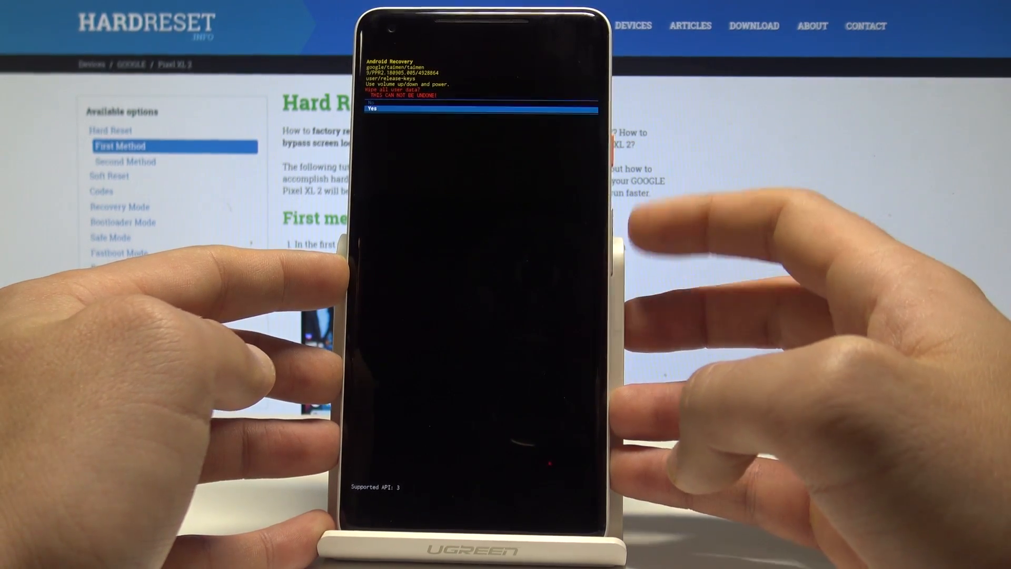